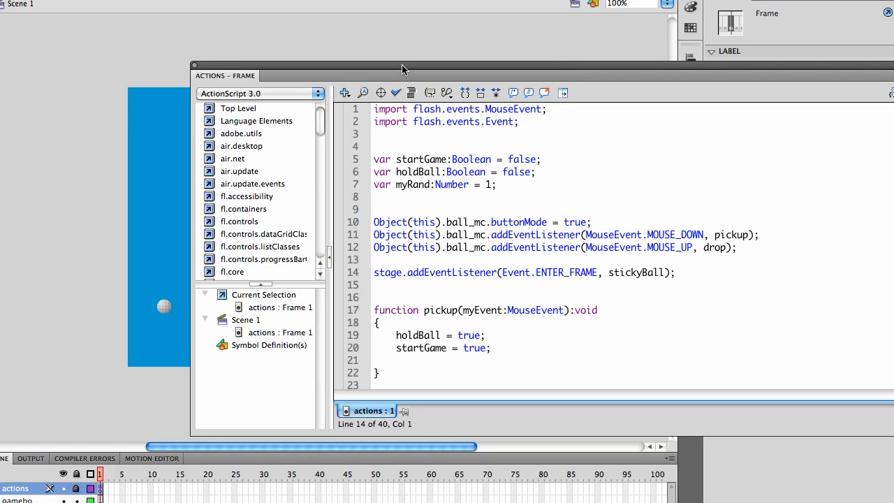
# Step: Dock the Actions panel beneath the stage so the ball and six buckets are visible
pyautogui.moveTo(402, 68); pyautogui.dragTo(349, 65)
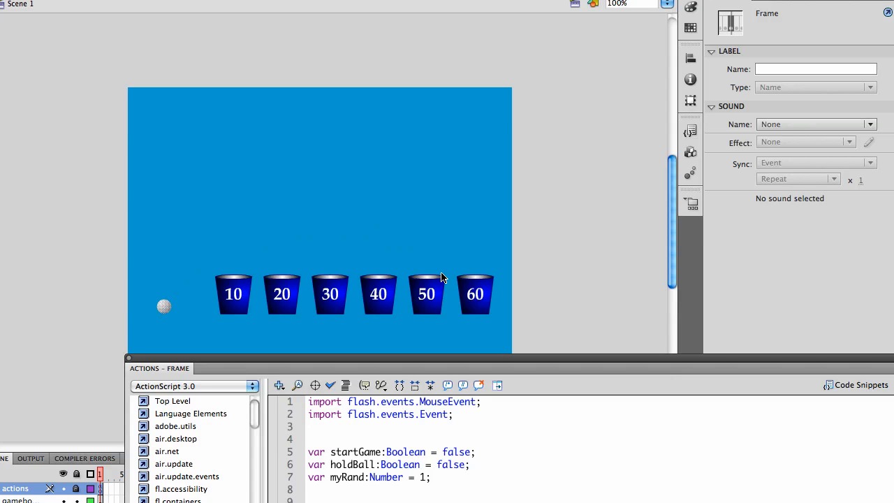
pyautogui.moveTo(253, 331)
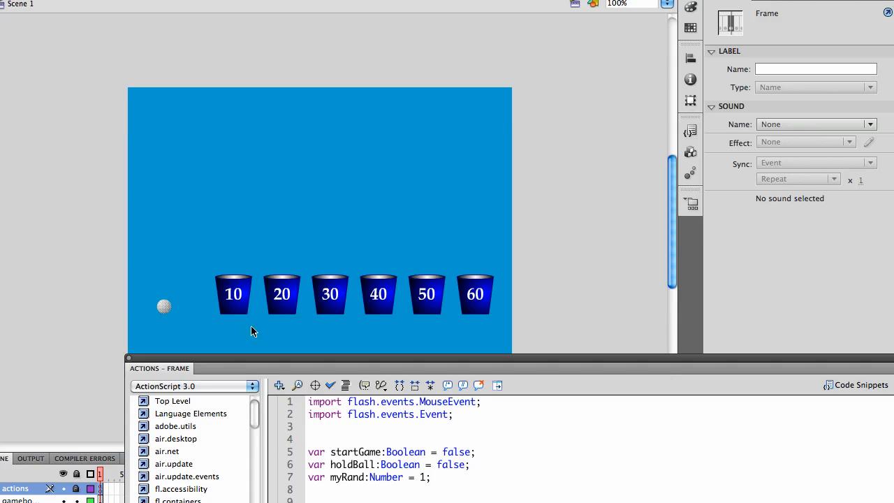
pyautogui.moveTo(283, 326)
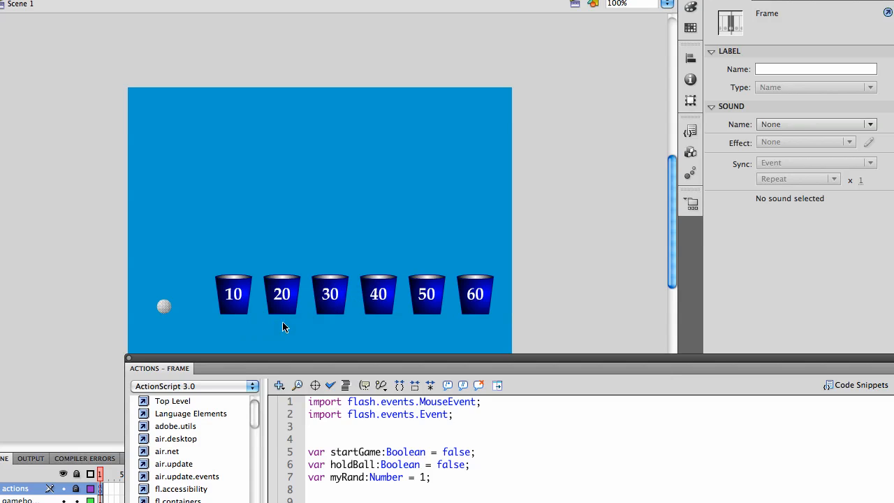
pyautogui.moveTo(198, 327)
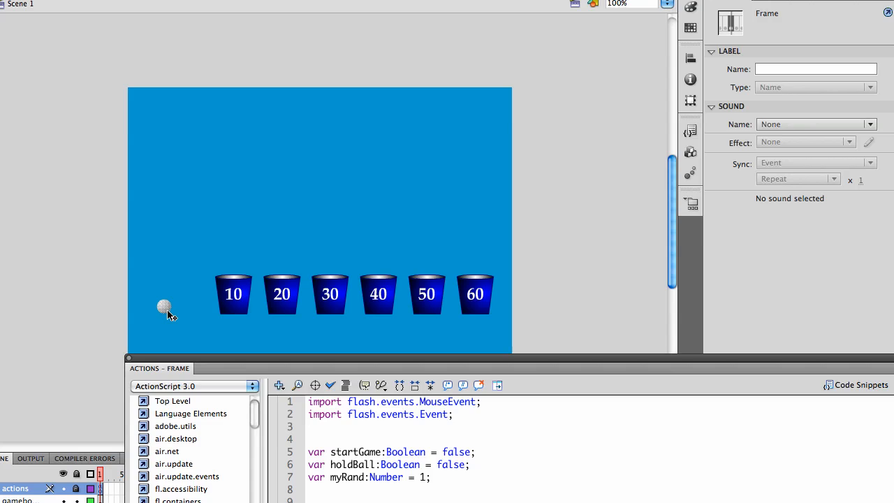
pyautogui.moveTo(314, 222)
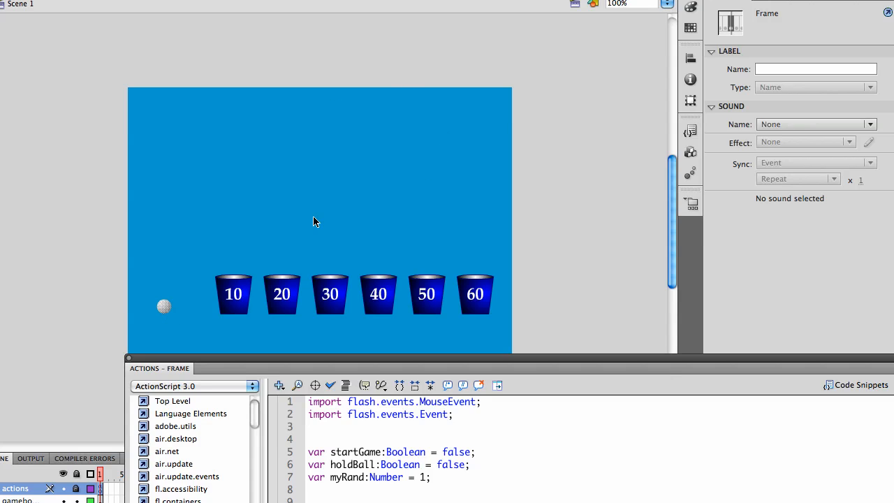
pyautogui.moveTo(463, 115)
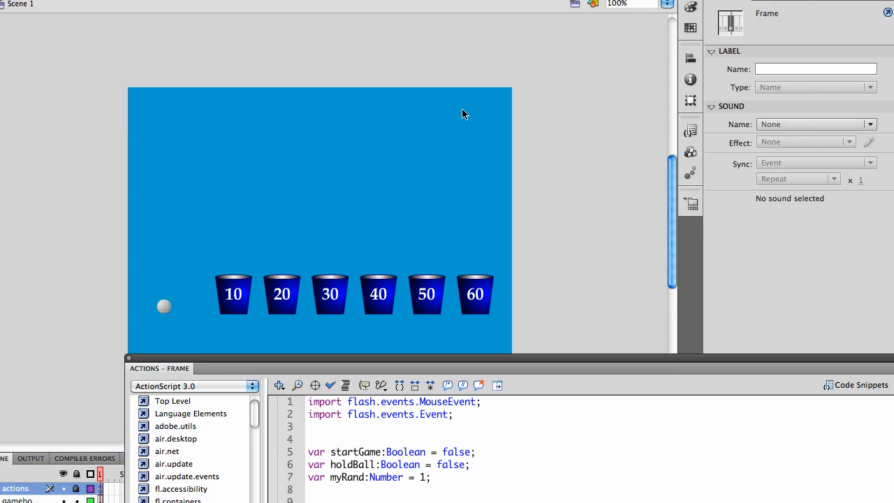
pyautogui.moveTo(450, 125)
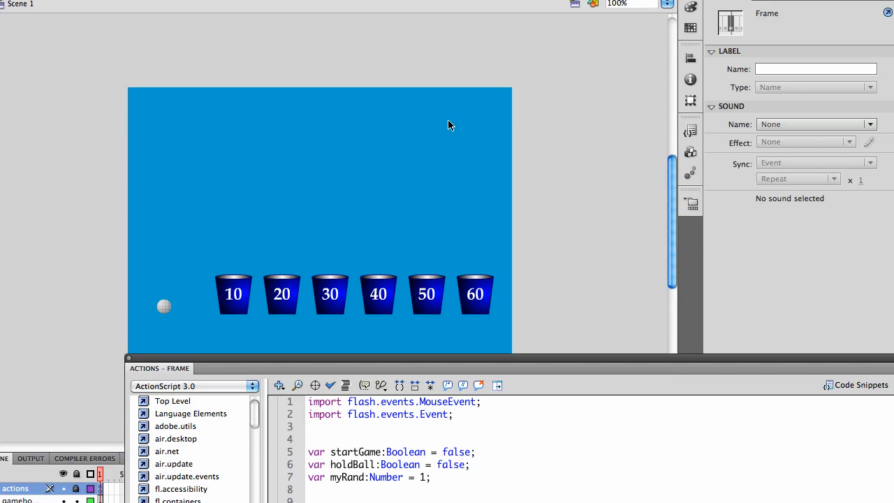
pyautogui.moveTo(162, 315)
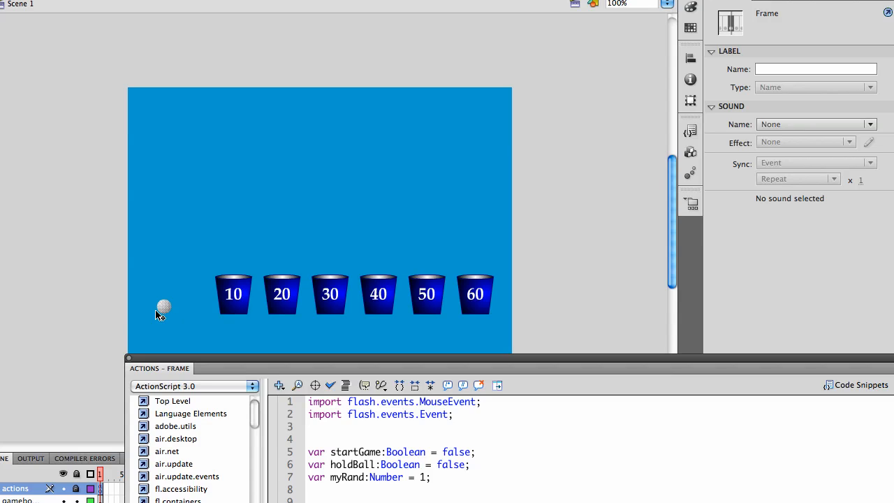
pyautogui.moveTo(363, 254)
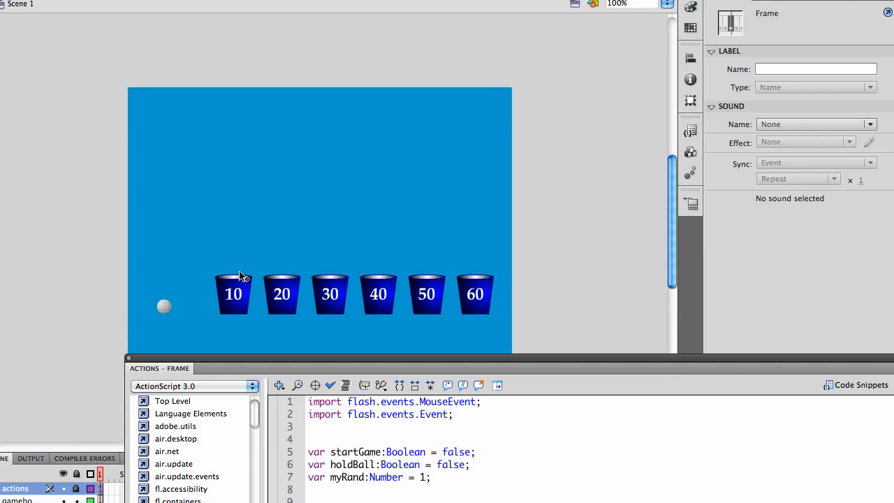
pyautogui.moveTo(390, 243)
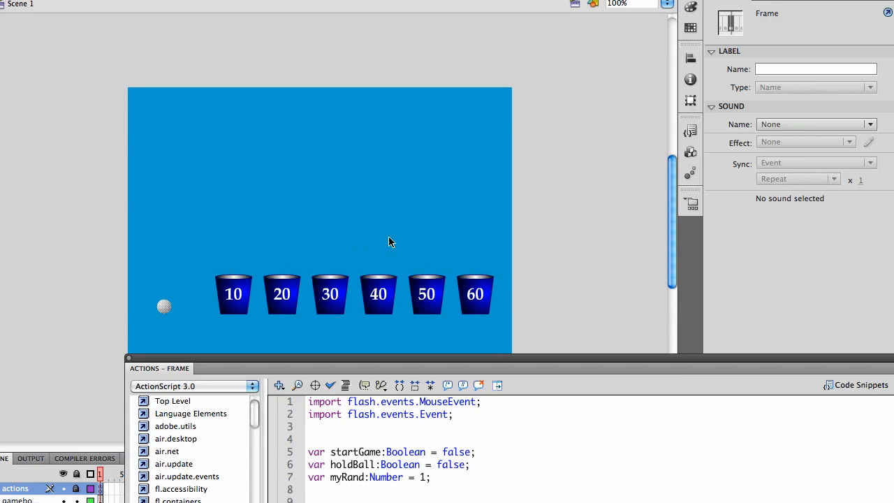
pyautogui.moveTo(458, 275)
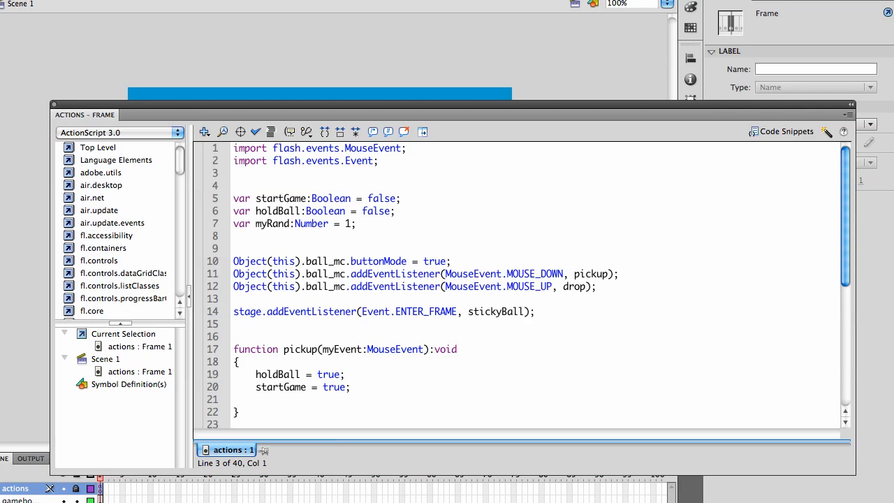
pyautogui.click(235, 173)
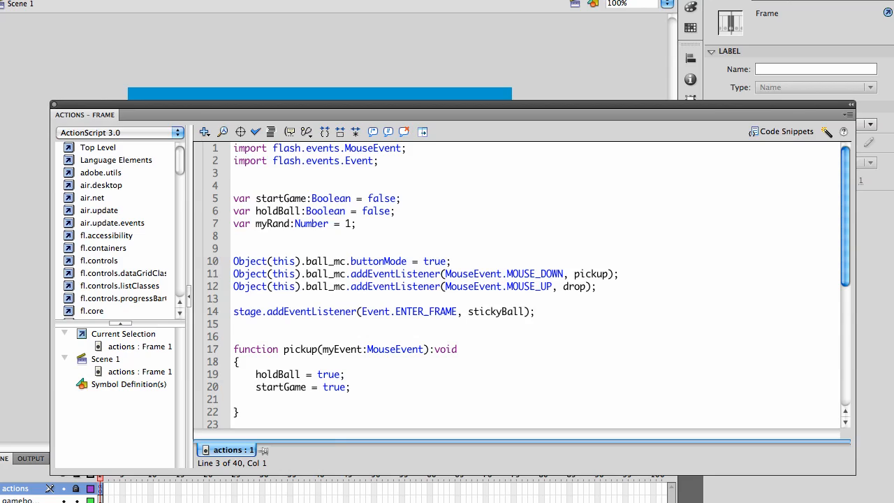
pyautogui.scroll(-3)
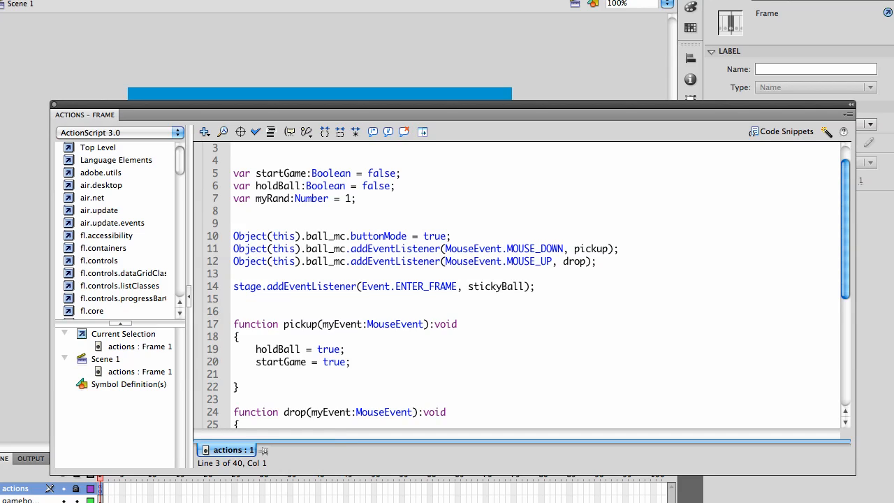
pyautogui.click(234, 148)
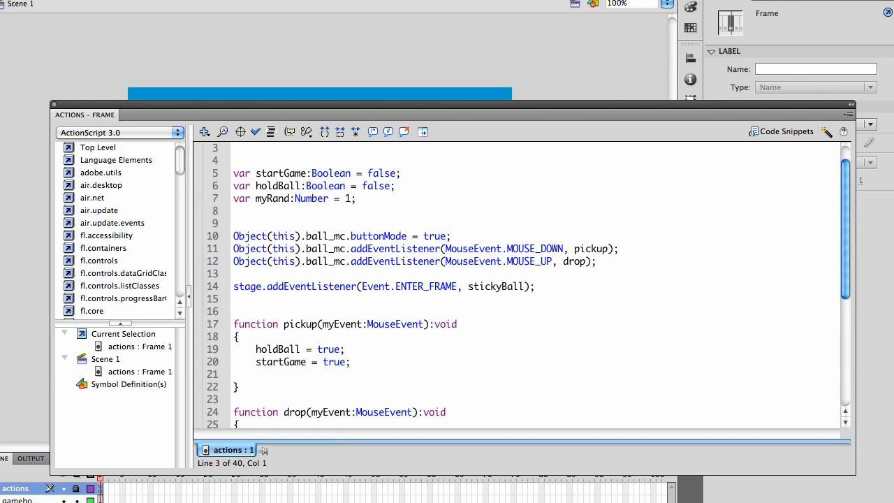
pyautogui.scroll(-3)
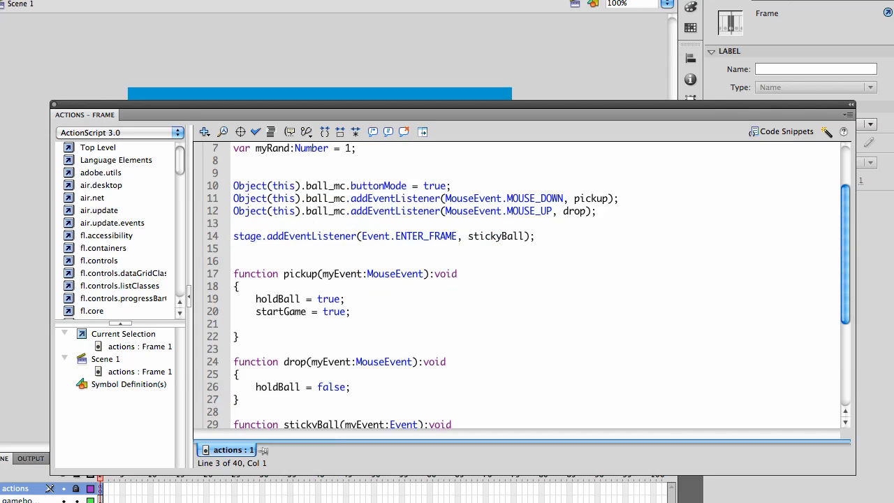
pyautogui.moveTo(334, 492)
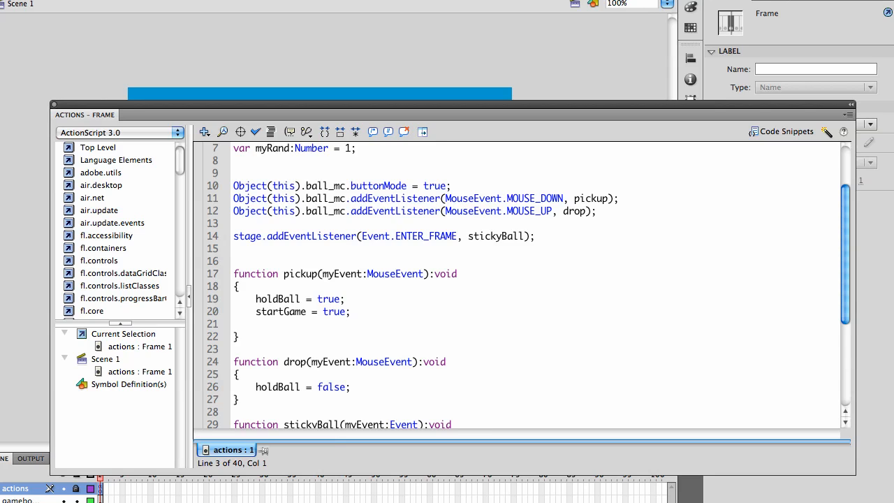
pyautogui.scroll(-3)
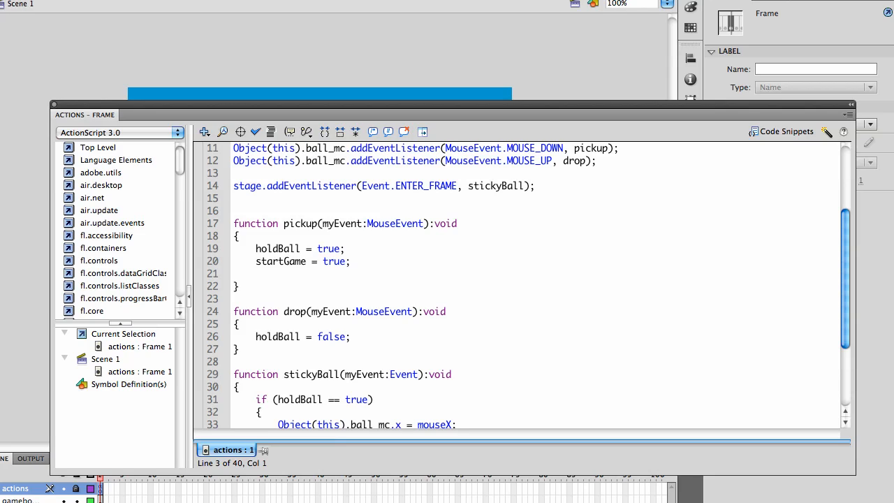
pyautogui.scroll(-3)
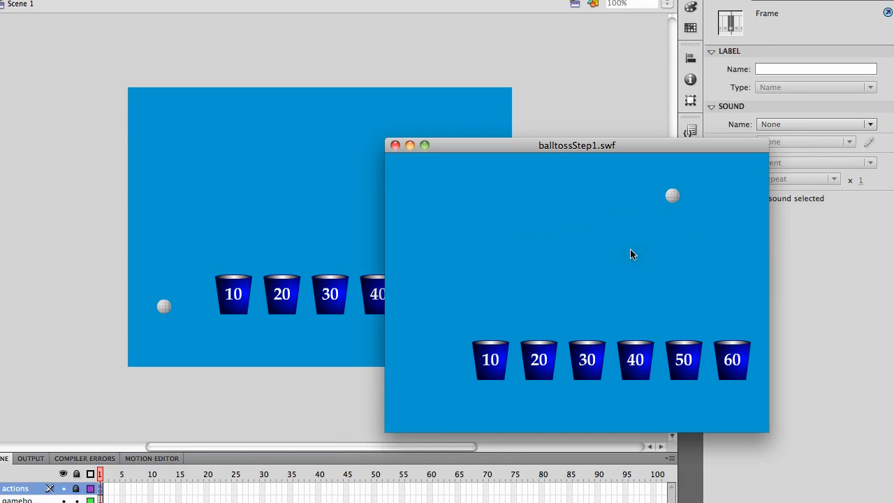
pyautogui.moveTo(670, 195)
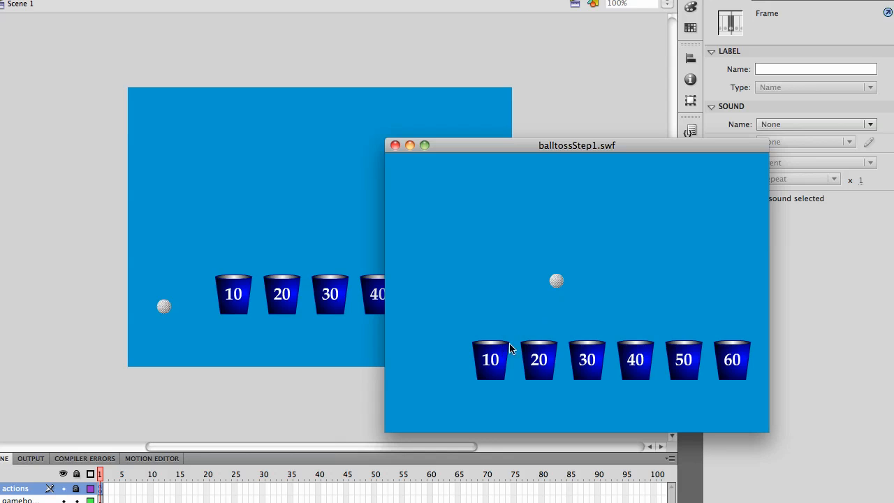
pyautogui.moveTo(706, 342)
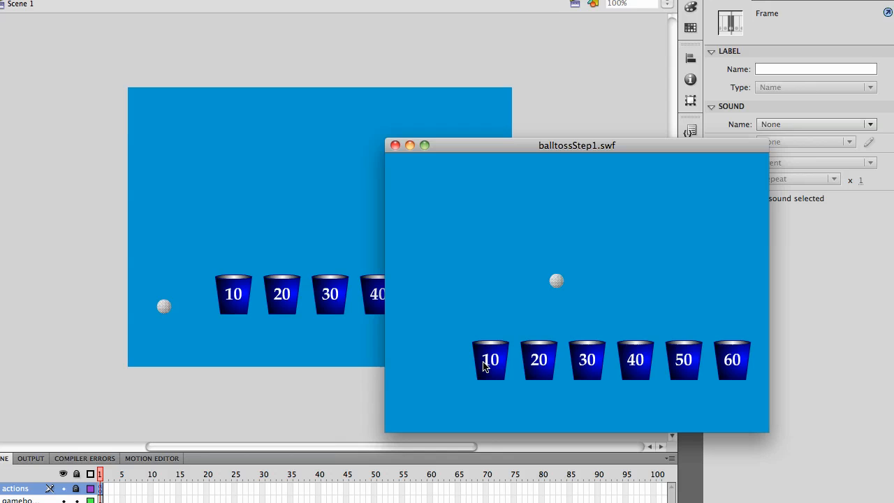
pyautogui.moveTo(580, 273)
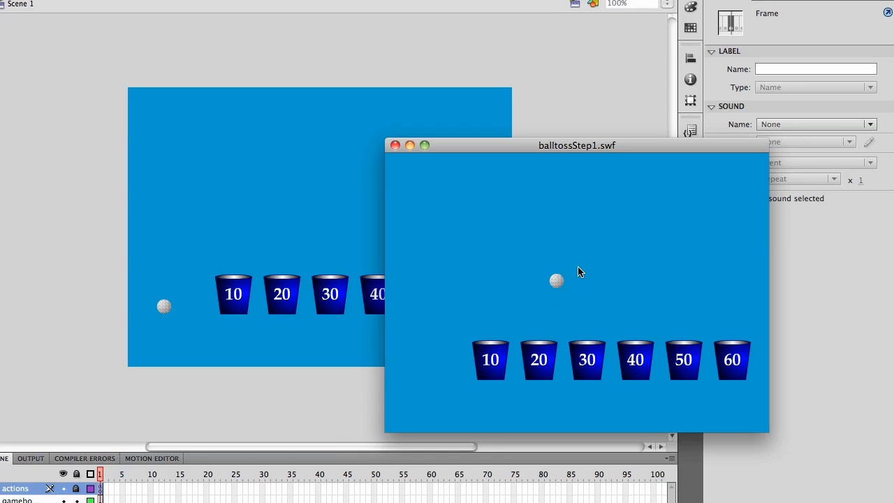
pyautogui.moveTo(673, 356)
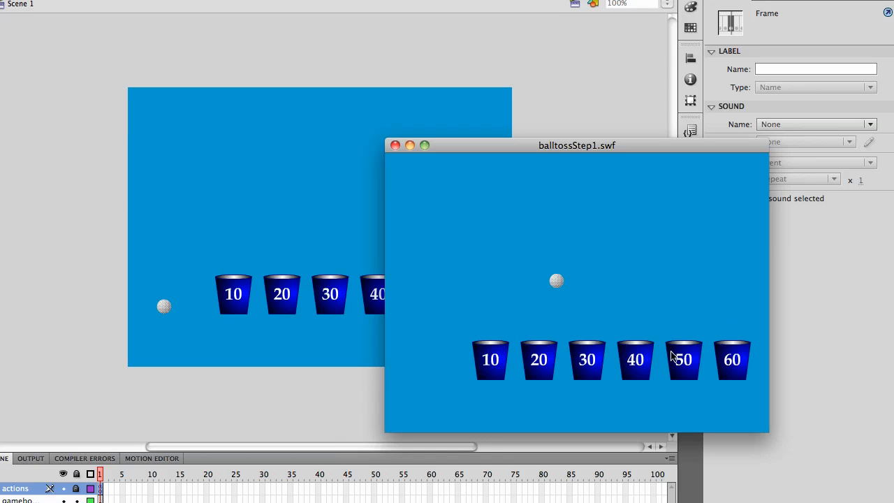
pyautogui.moveTo(609, 357)
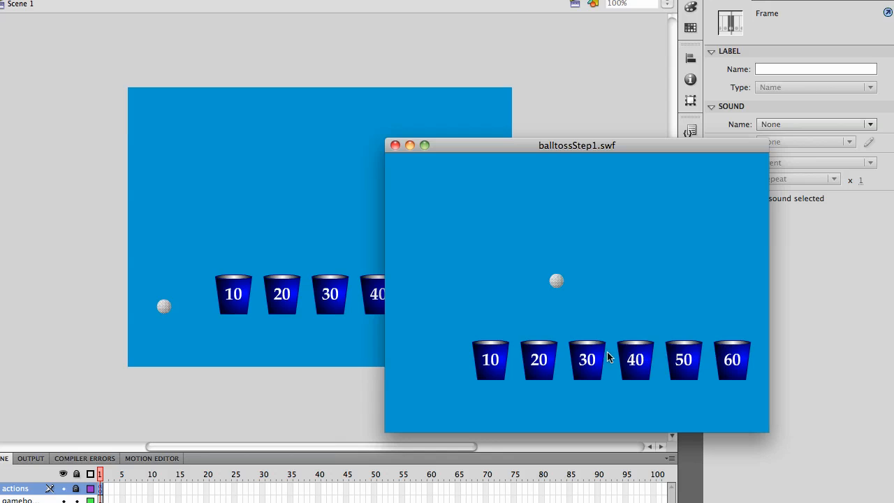
pyautogui.moveTo(704, 190)
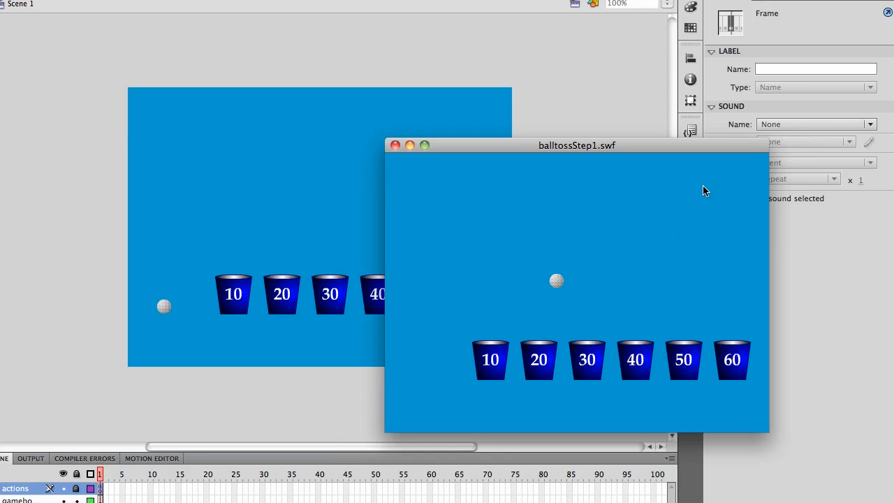
pyautogui.moveTo(469, 242)
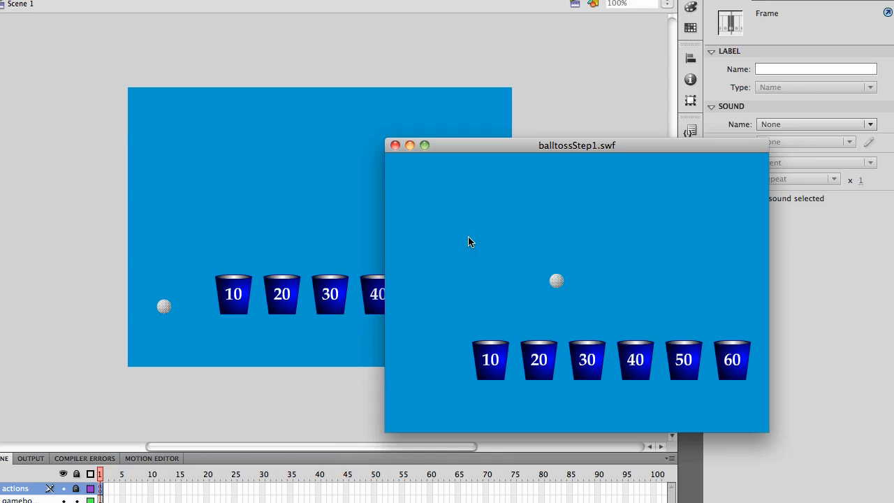
pyautogui.moveTo(442, 249)
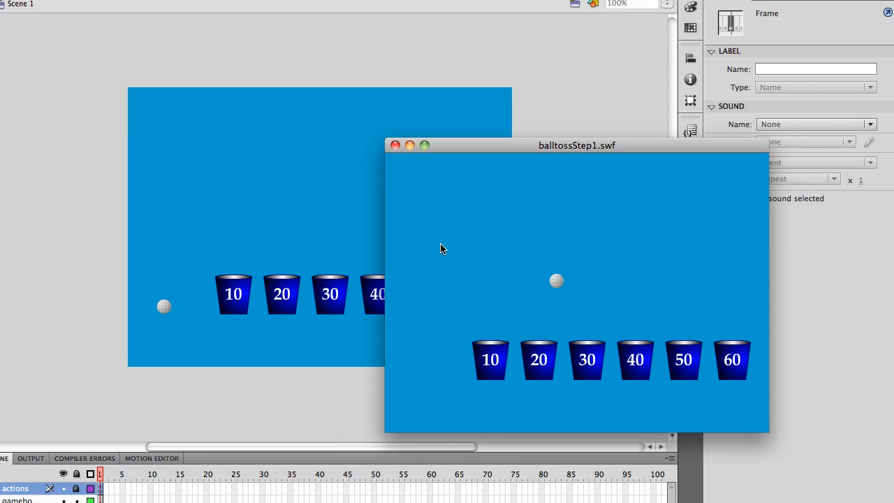